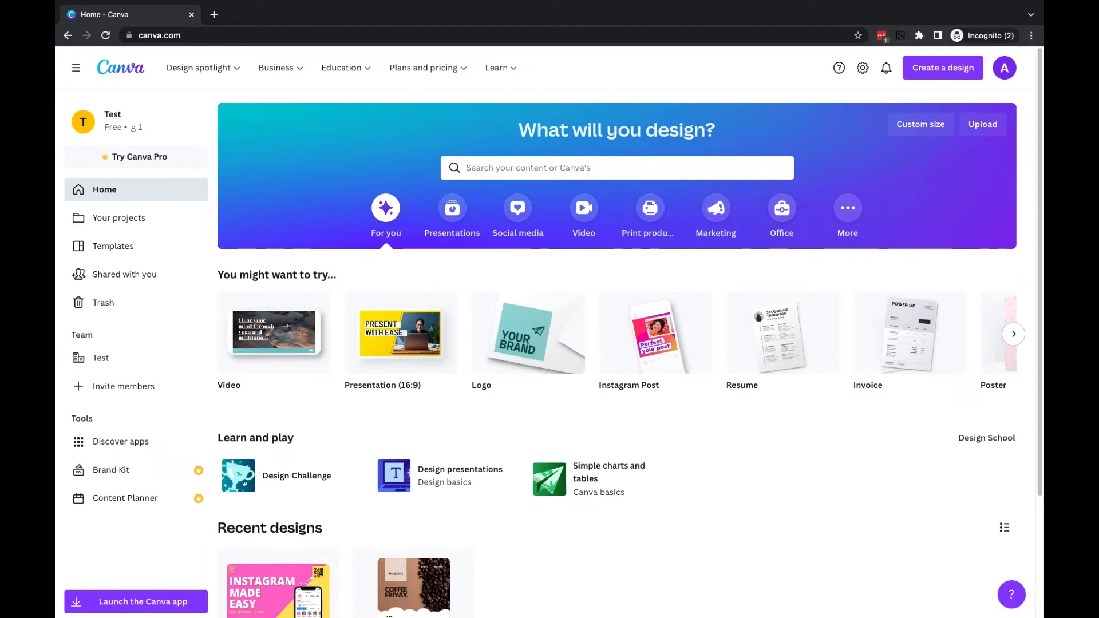
mouse_move(863, 68)
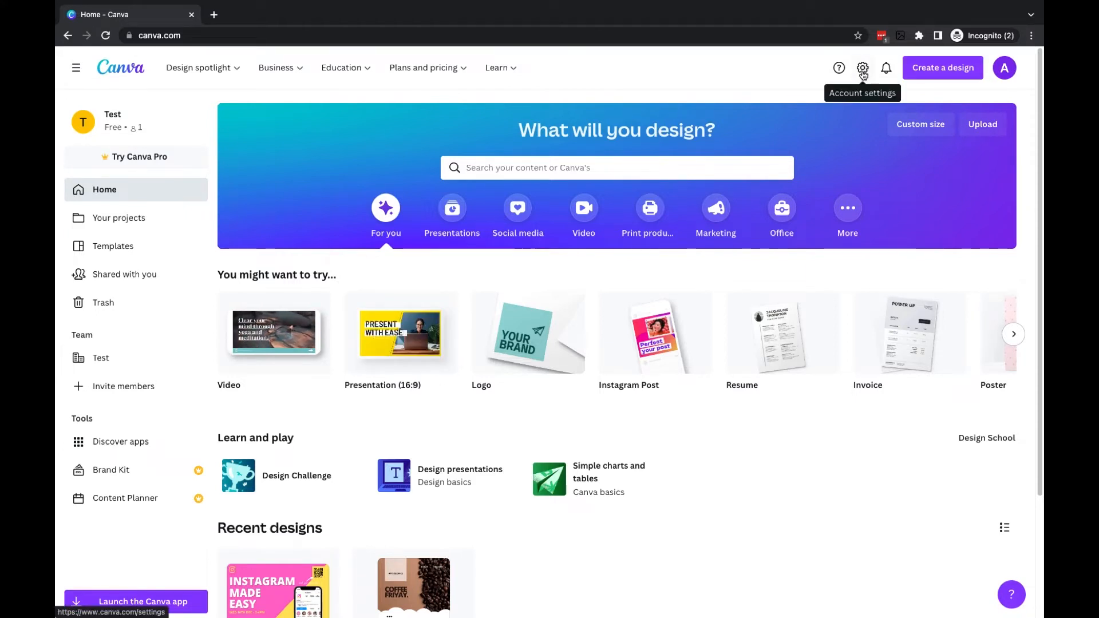
click(862, 68)
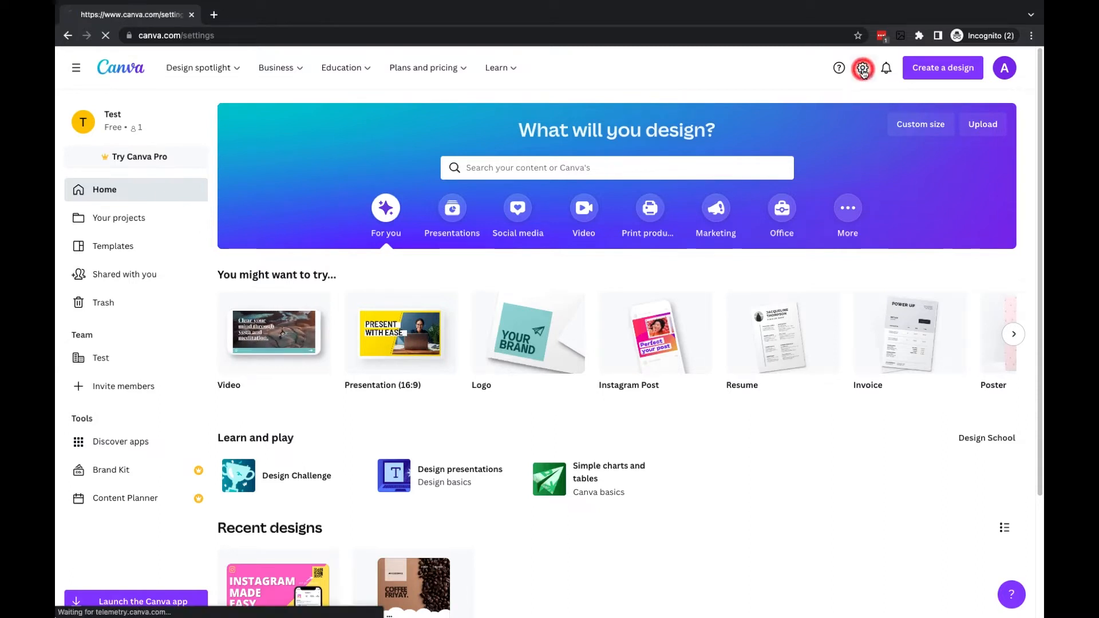
click(863, 68)
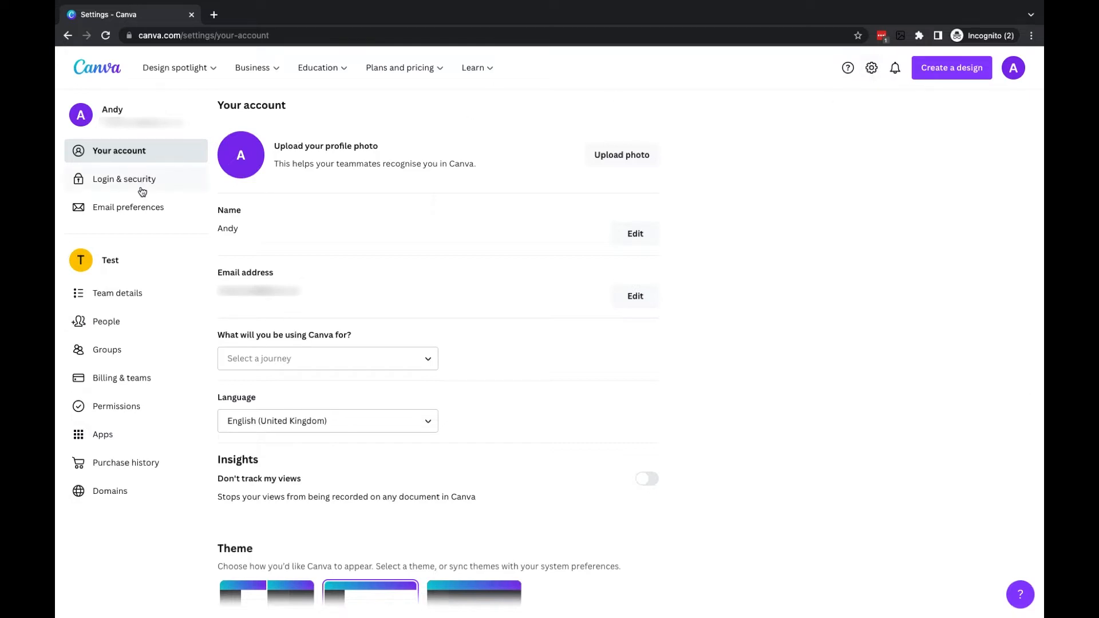
Open the Login & security section from the settings sidebar
click(124, 179)
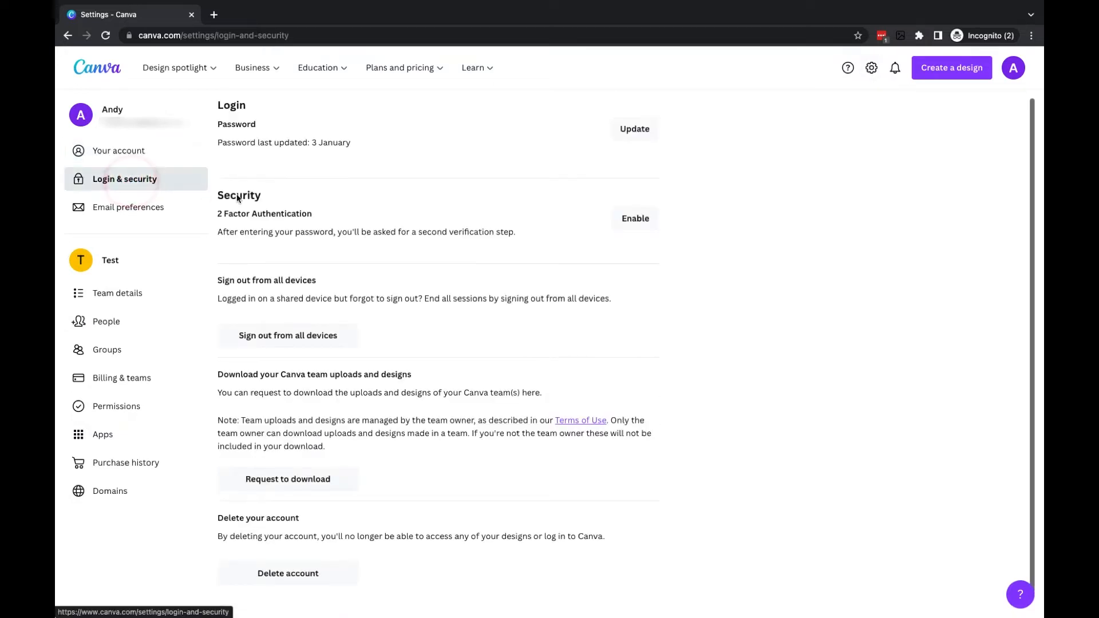
mouse_move(299, 202)
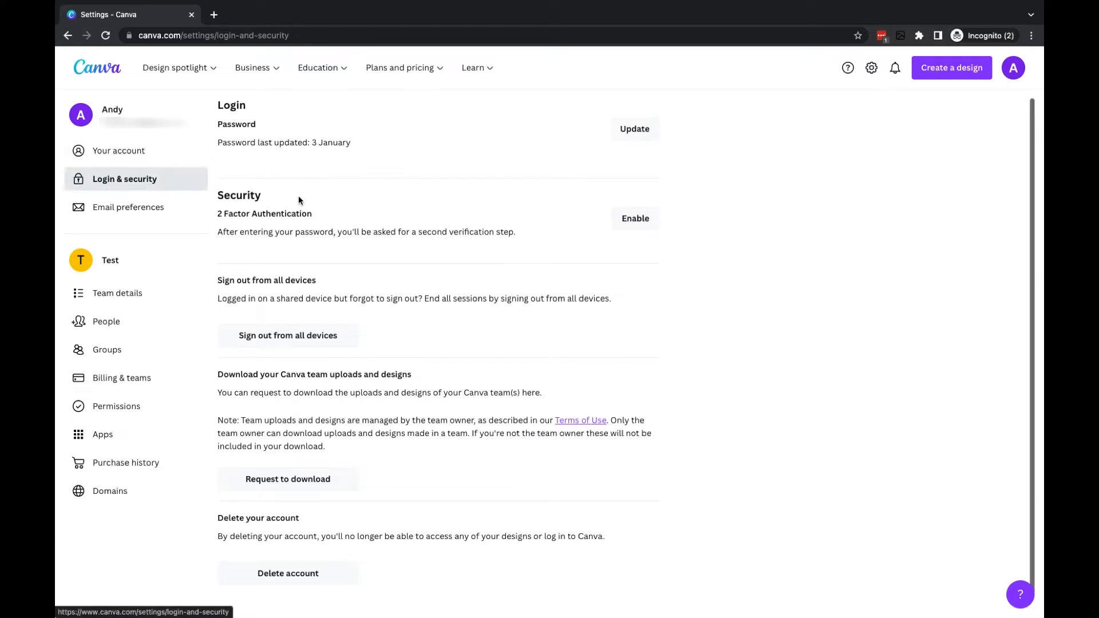
mouse_move(225, 220)
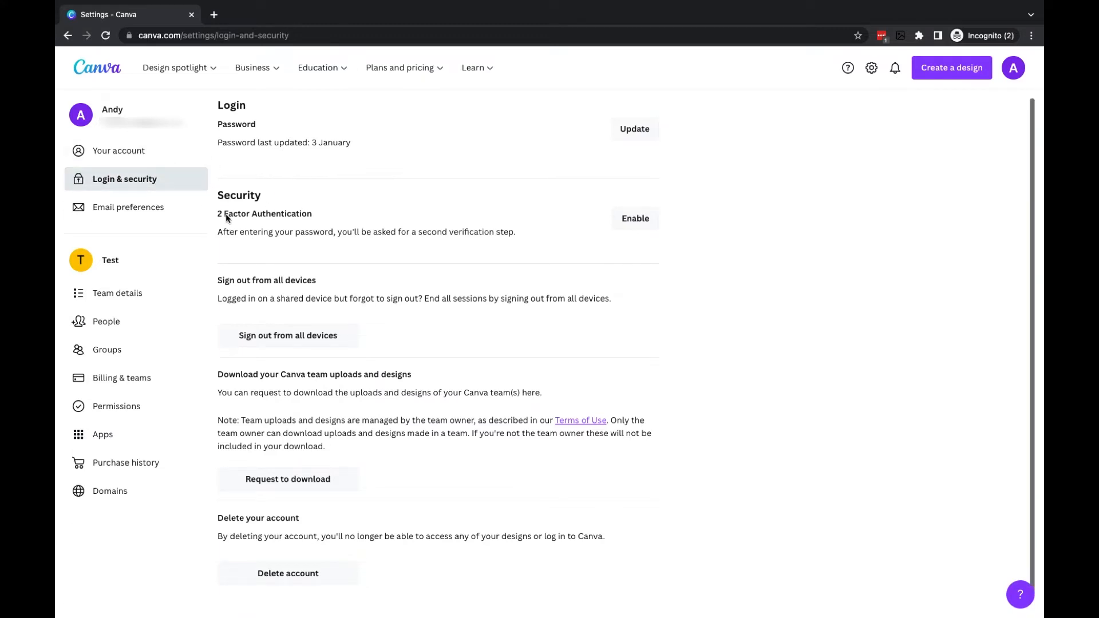
mouse_move(704, 187)
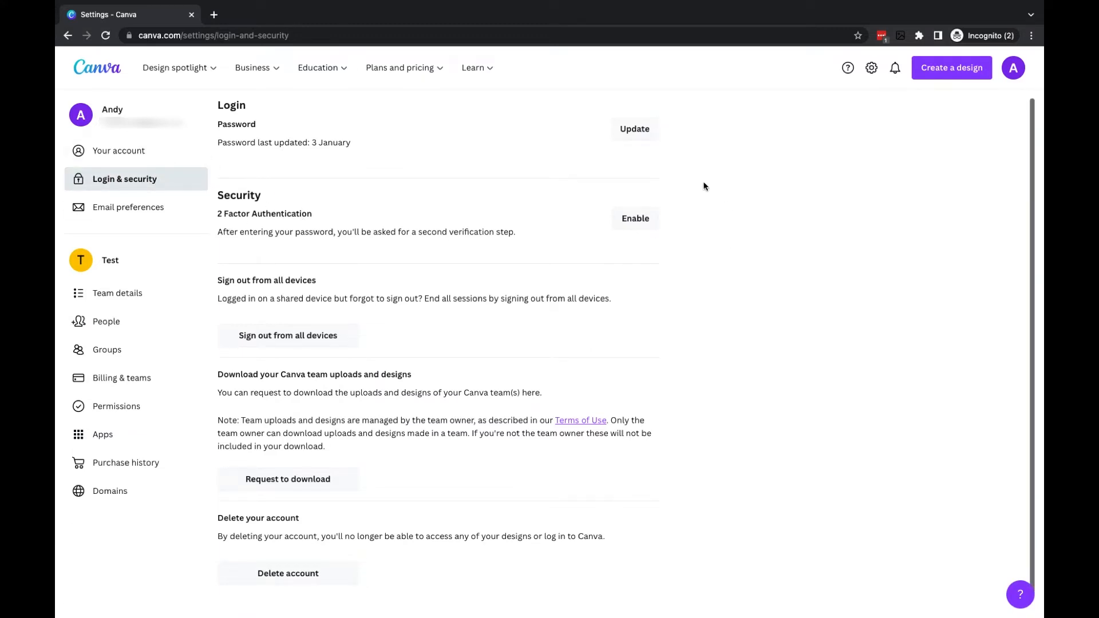
mouse_move(636, 245)
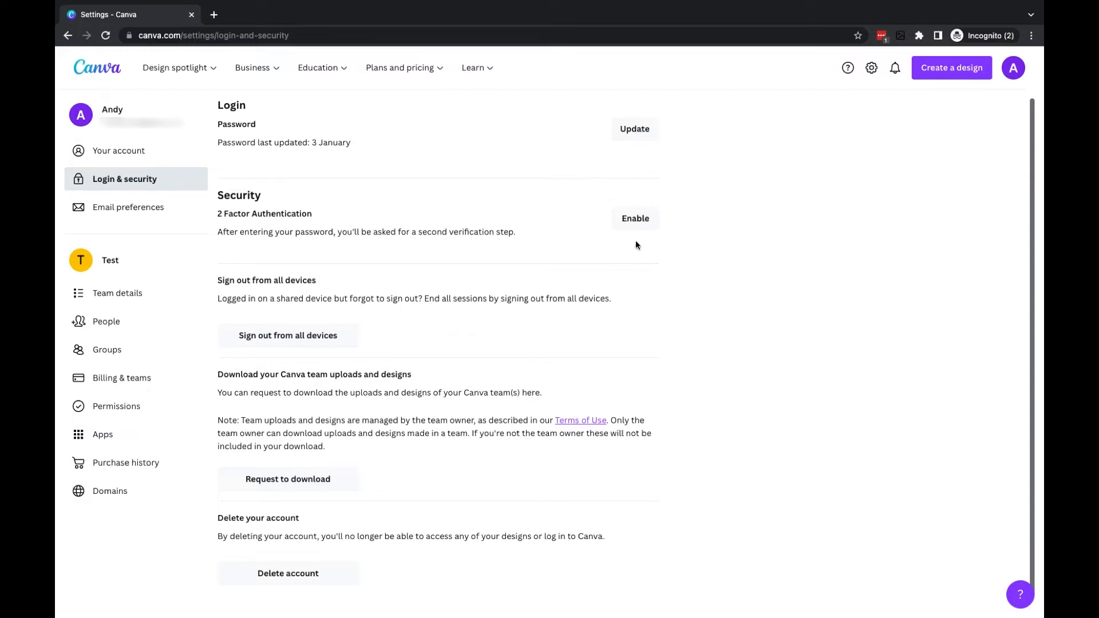
mouse_move(645, 230)
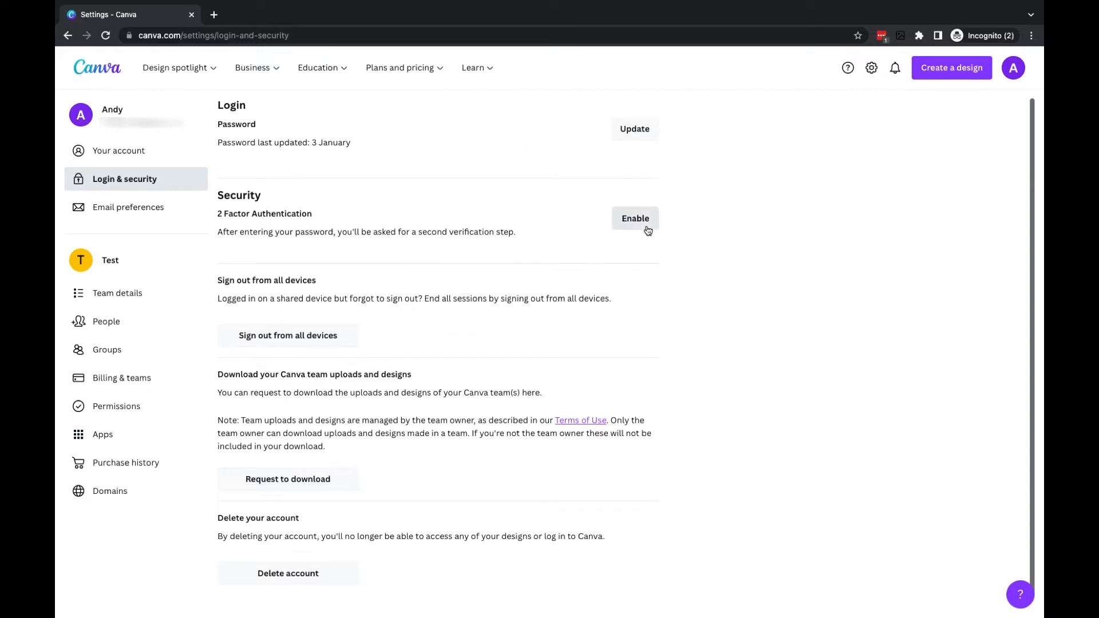
Start enabling 2 Factor Authentication and confirm the existing account password
click(633, 217)
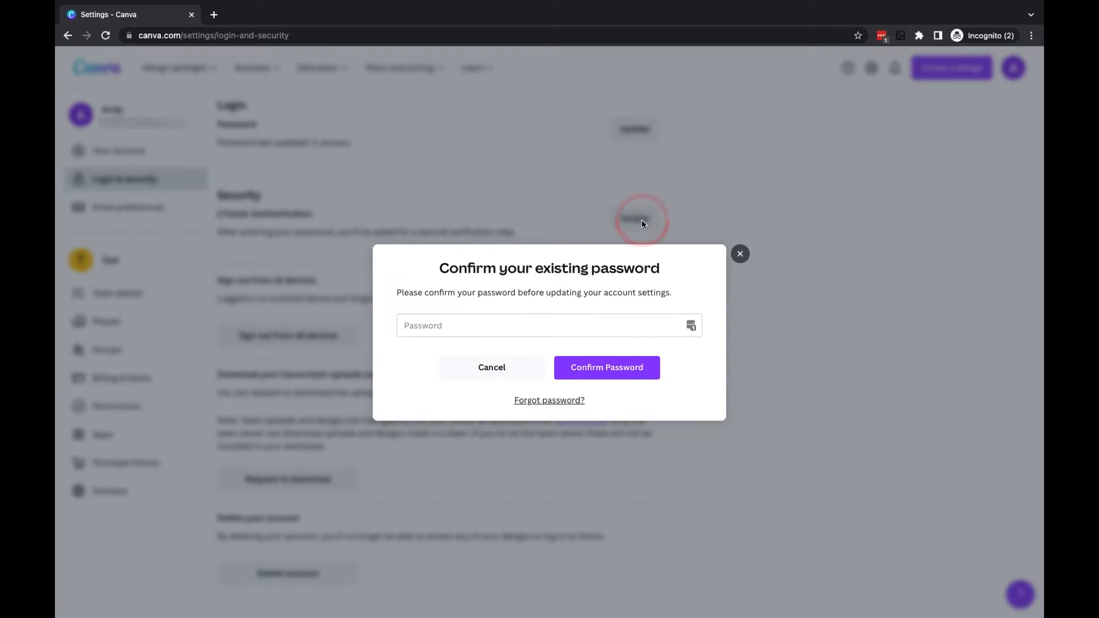
mouse_move(639, 221)
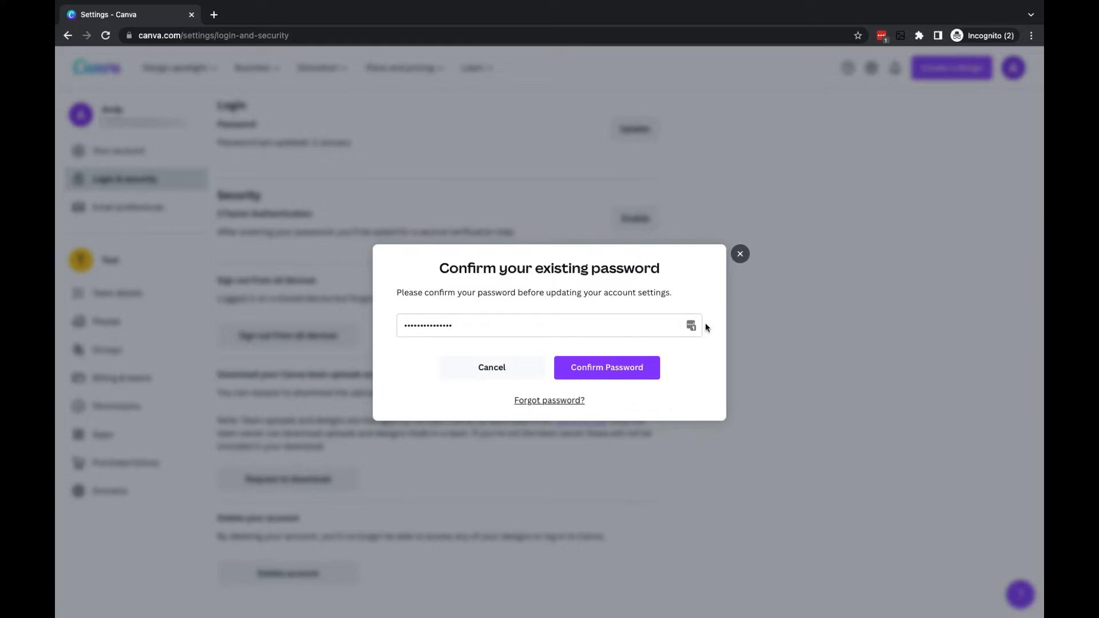
click(607, 367)
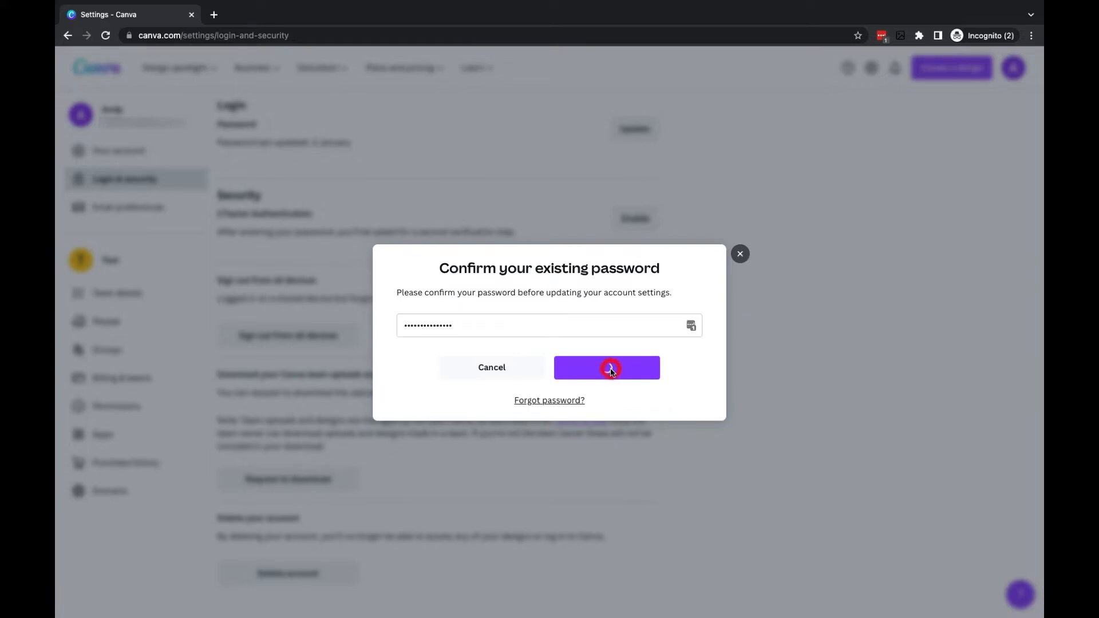
Enter the UK mobile number starting '07' for login verification
click(605, 367)
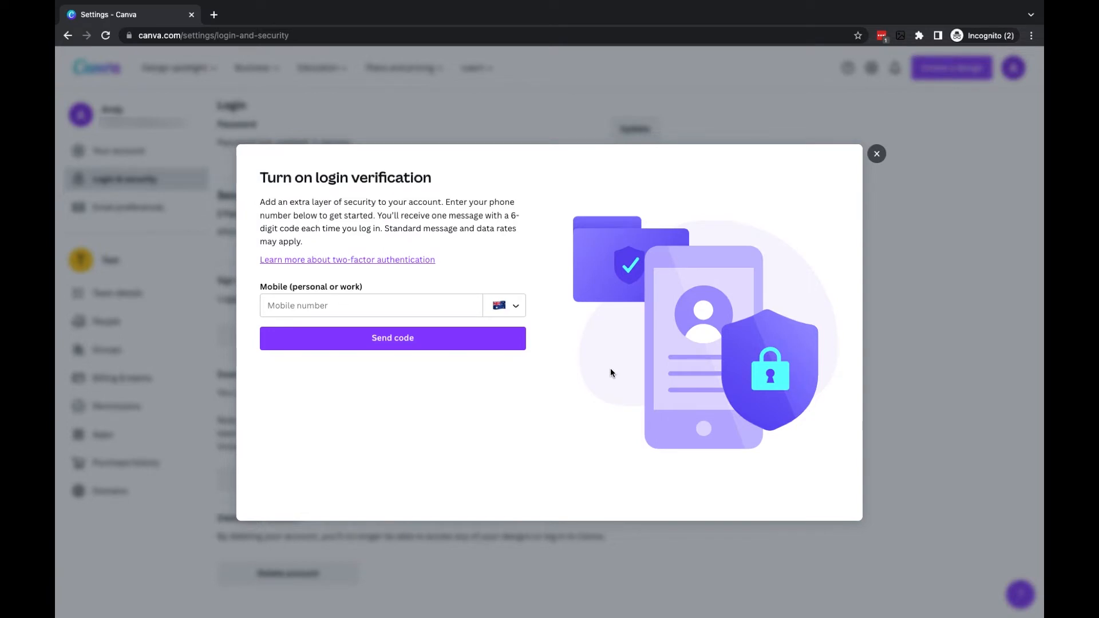
mouse_move(512, 311)
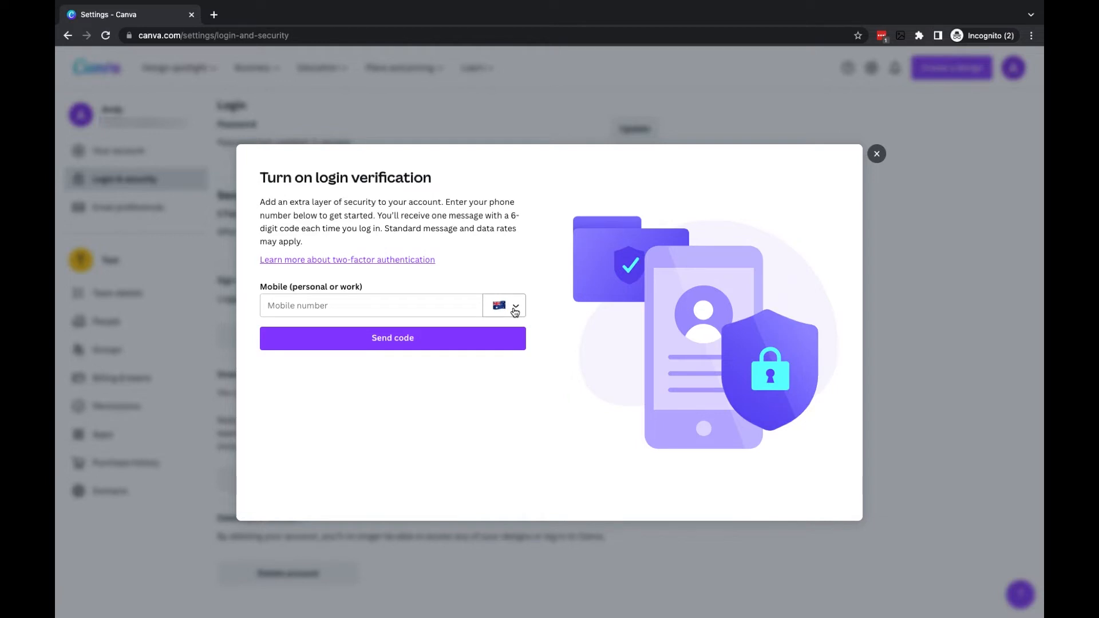
text(07)
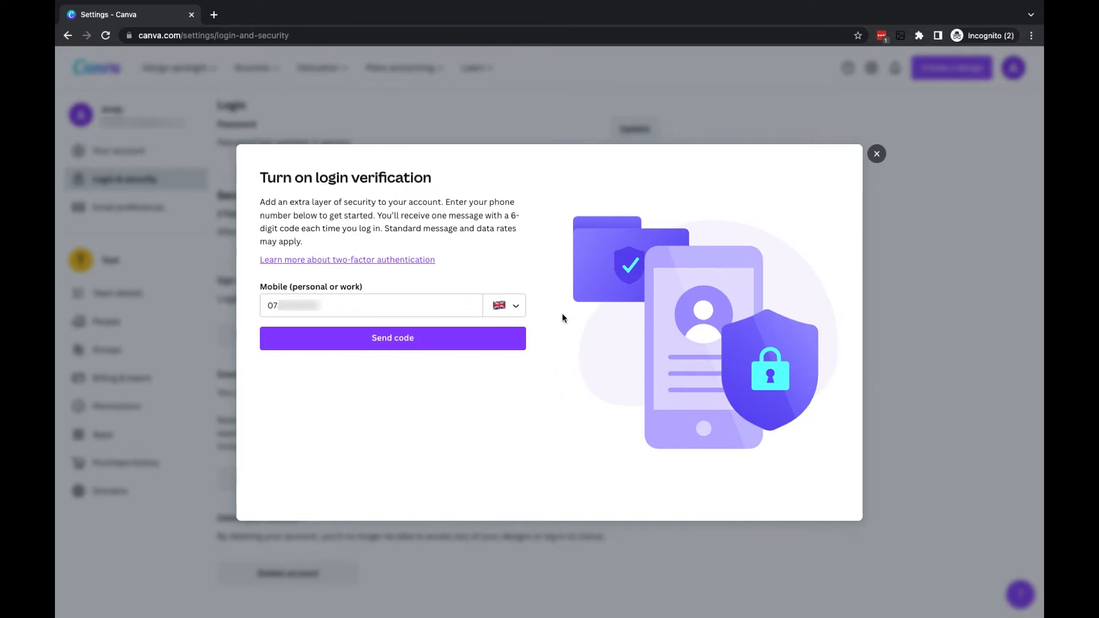
Send the verification code to the phone, enter the received code and continue
click(391, 338)
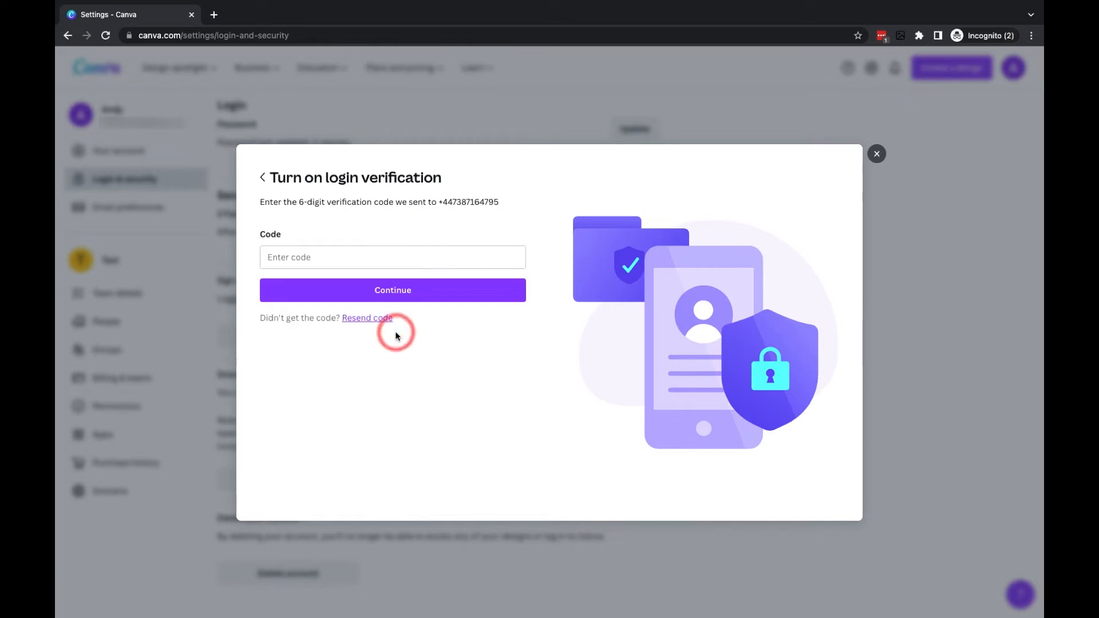
mouse_move(395, 337)
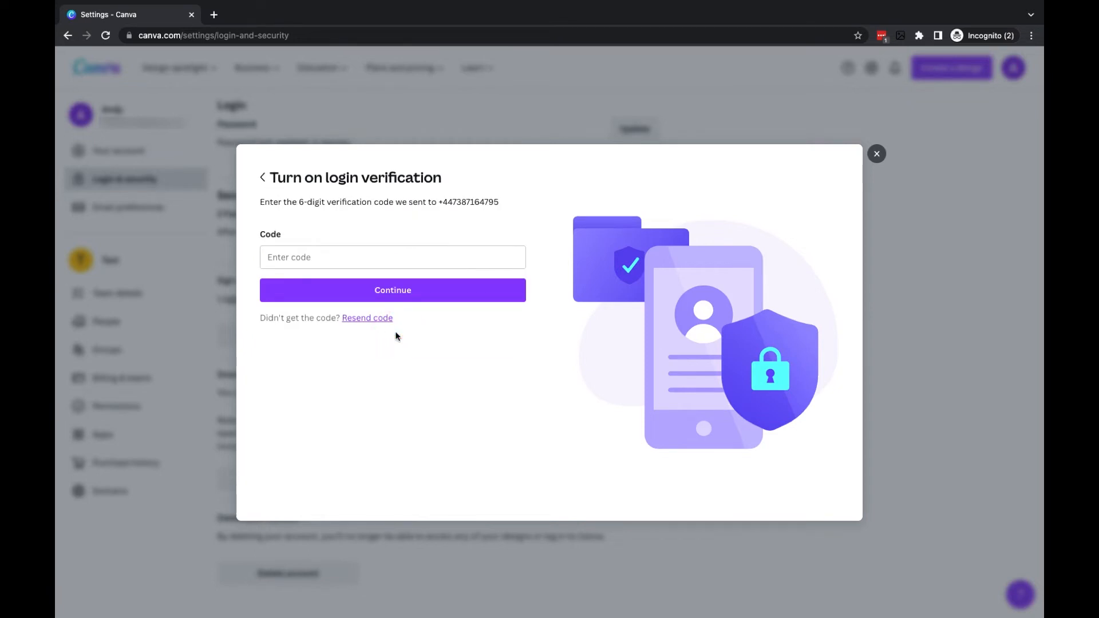
click(391, 256)
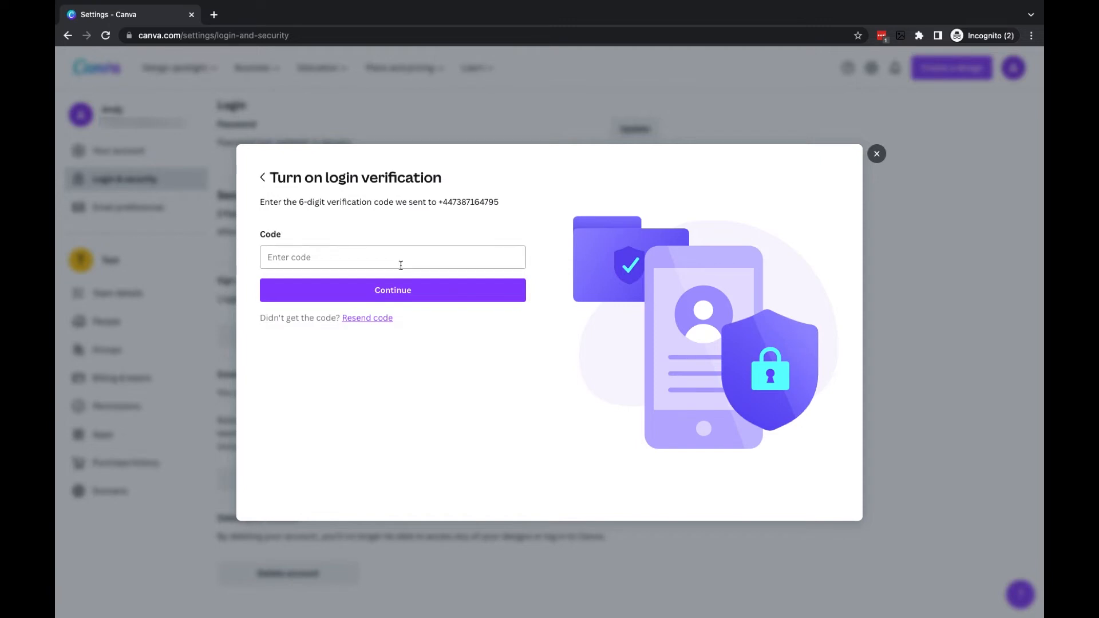
text(6)
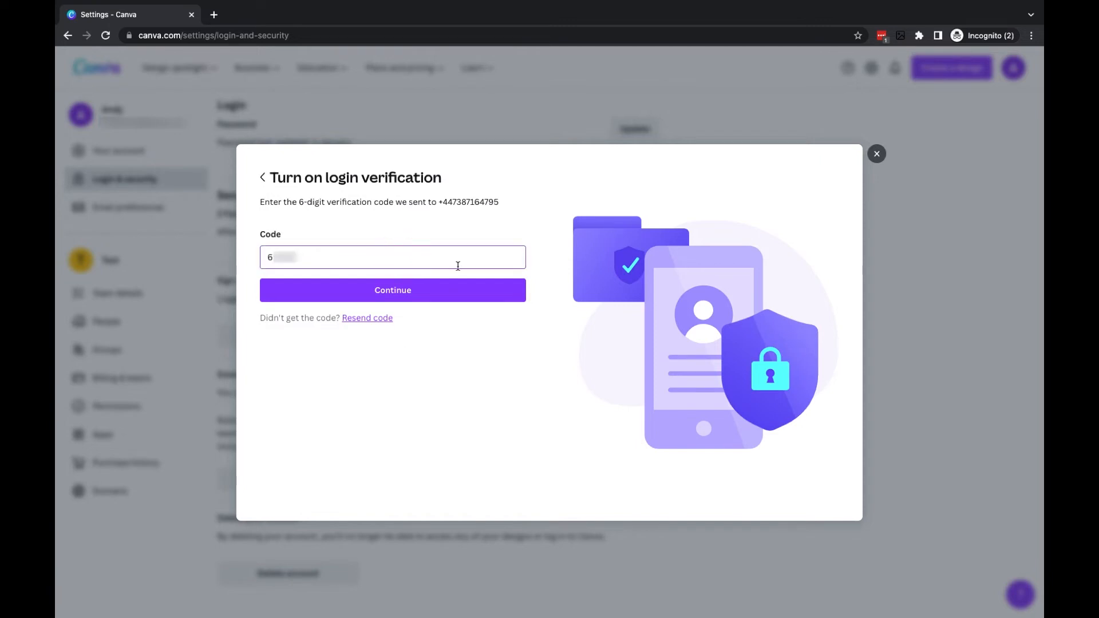
click(392, 290)
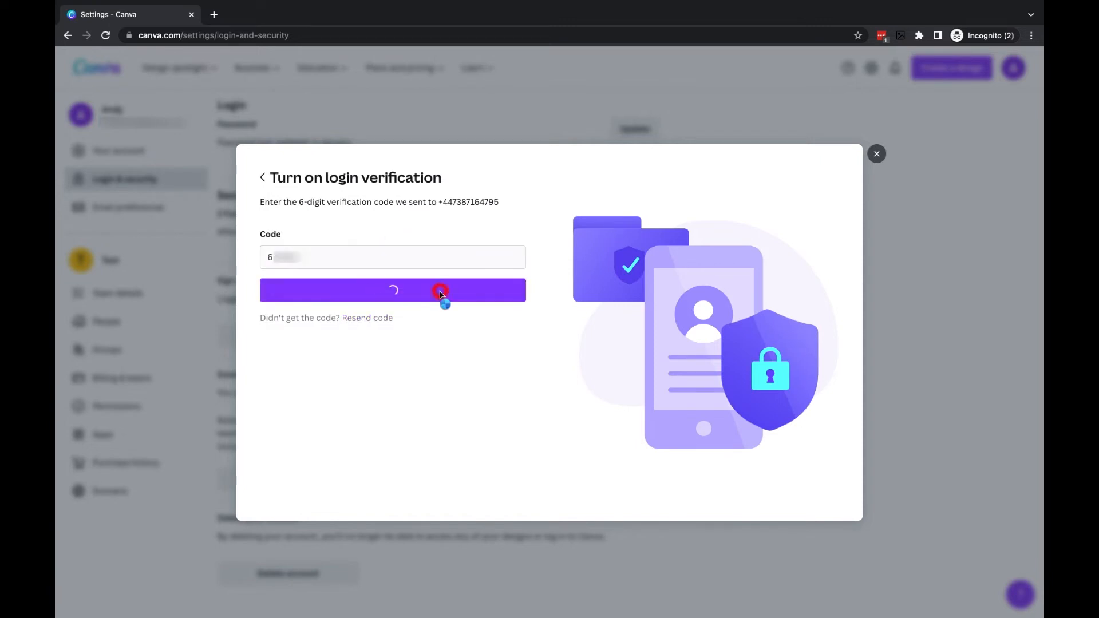
Finish setup so SMS Authentication is listed with the green success banner
click(392, 289)
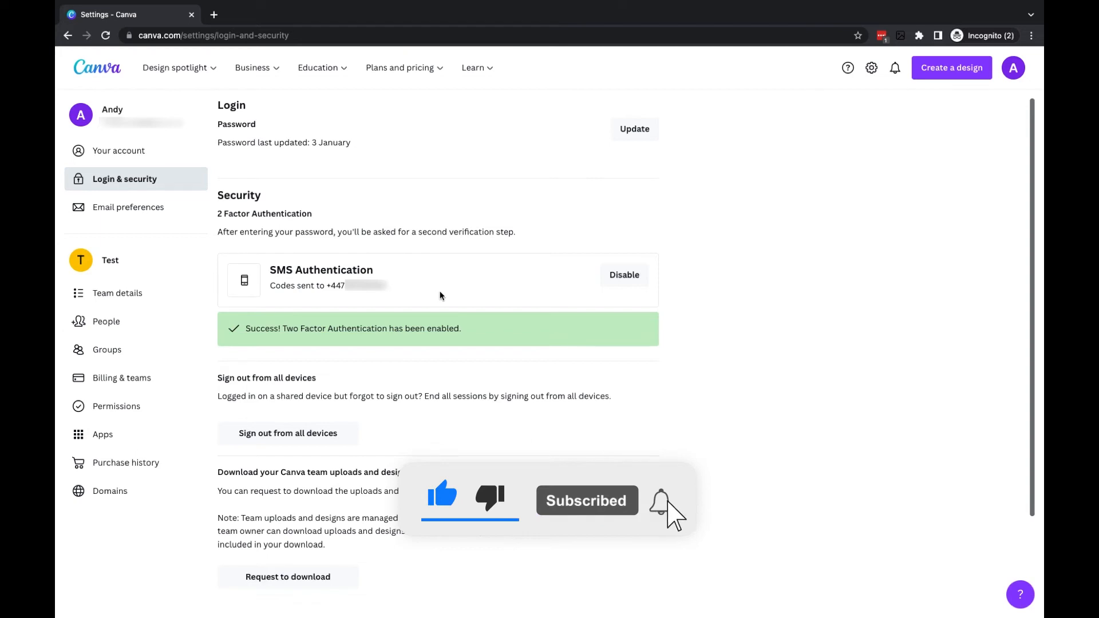
click(659, 500)
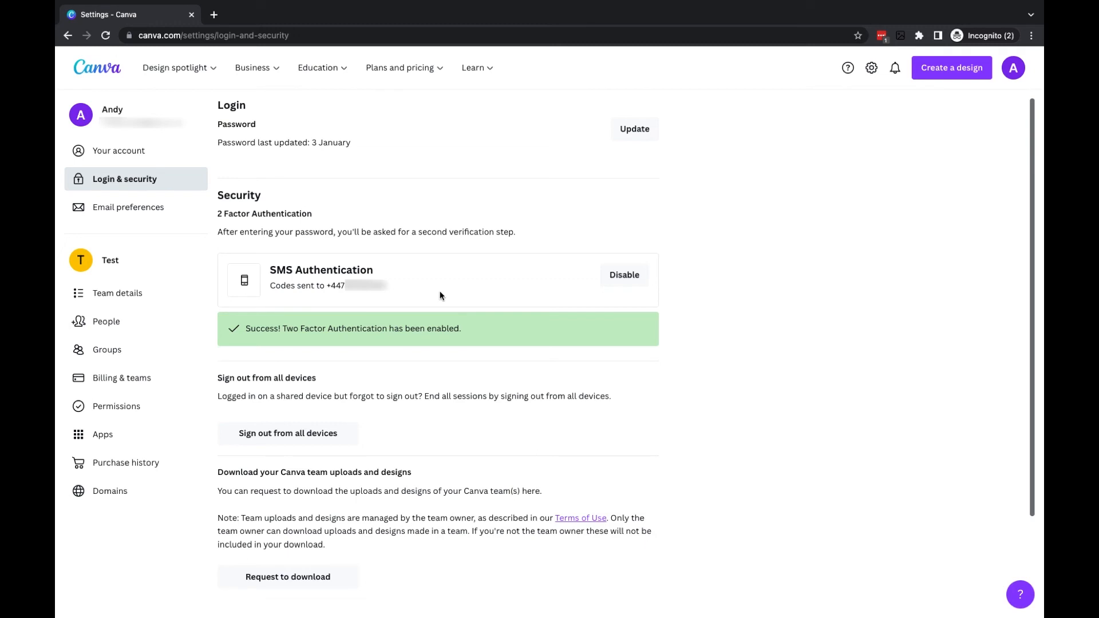
mouse_move(480, 359)
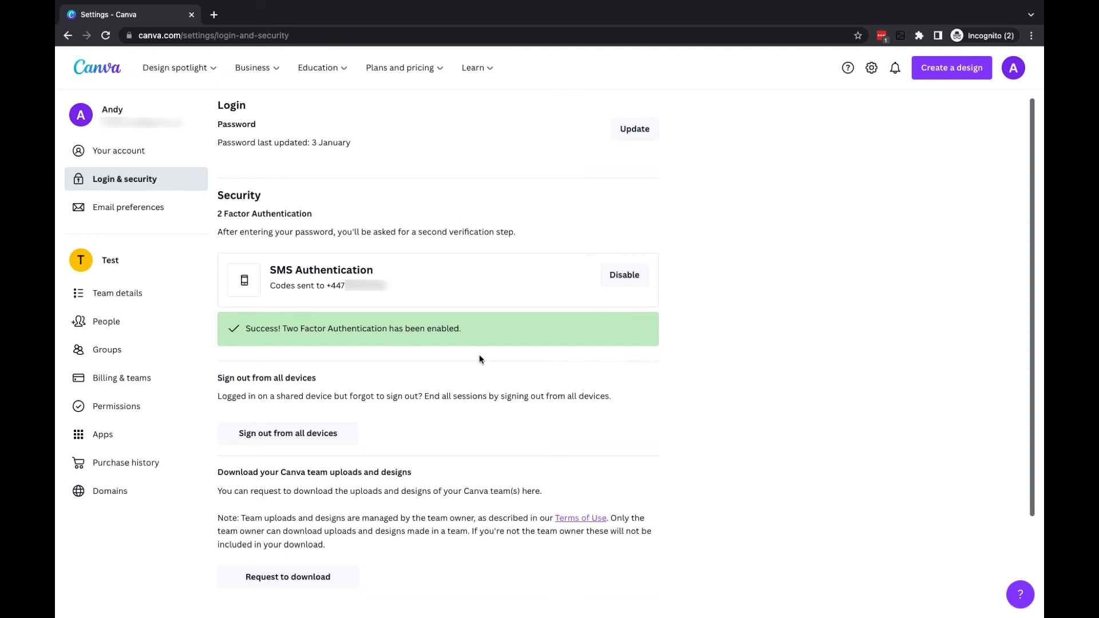
mouse_move(306, 447)
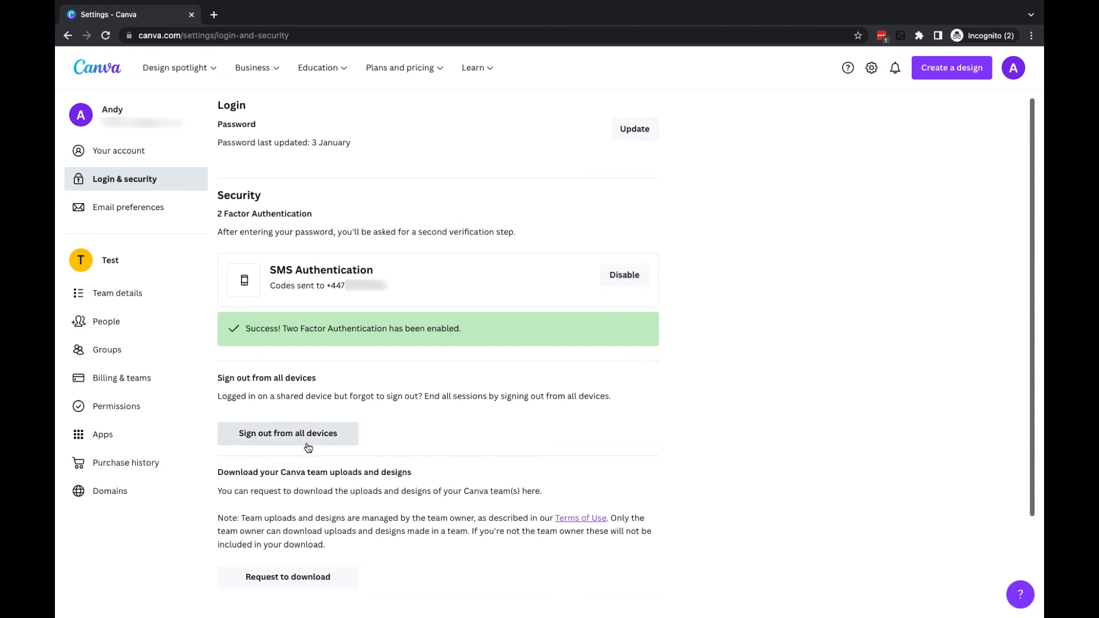